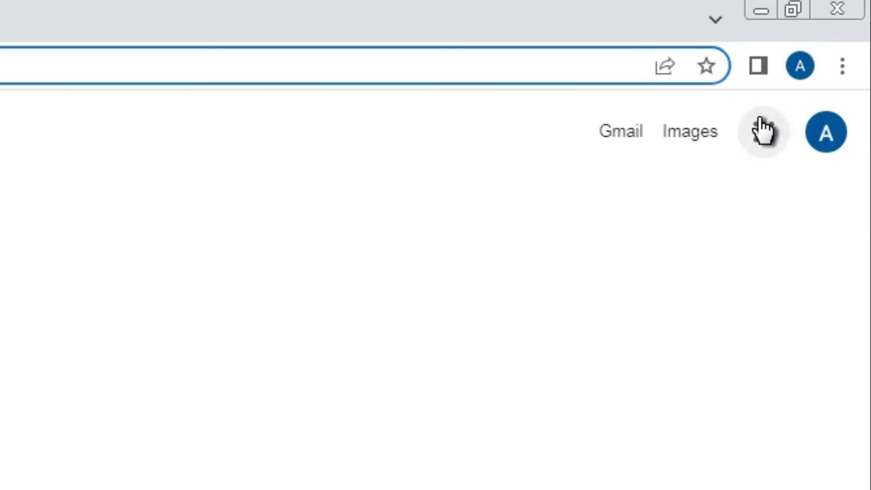
Step: Launch Google Photos from the Google apps grid on the homepage
click(759, 131)
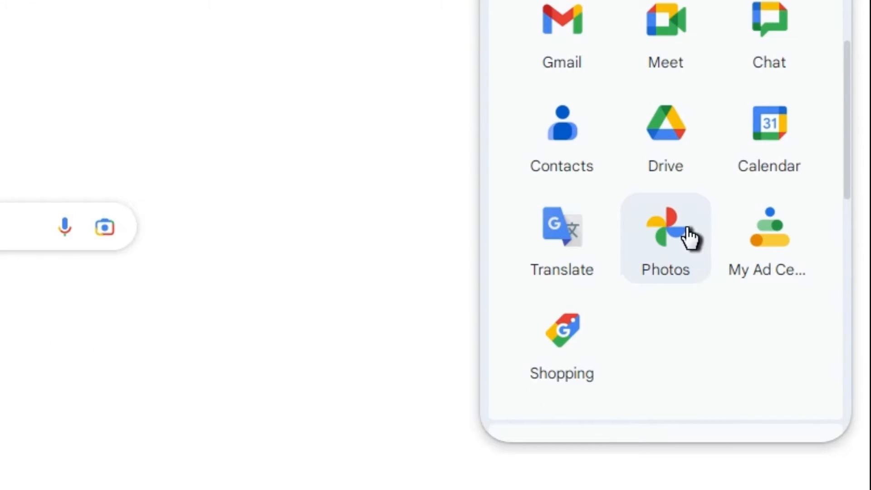
click(665, 234)
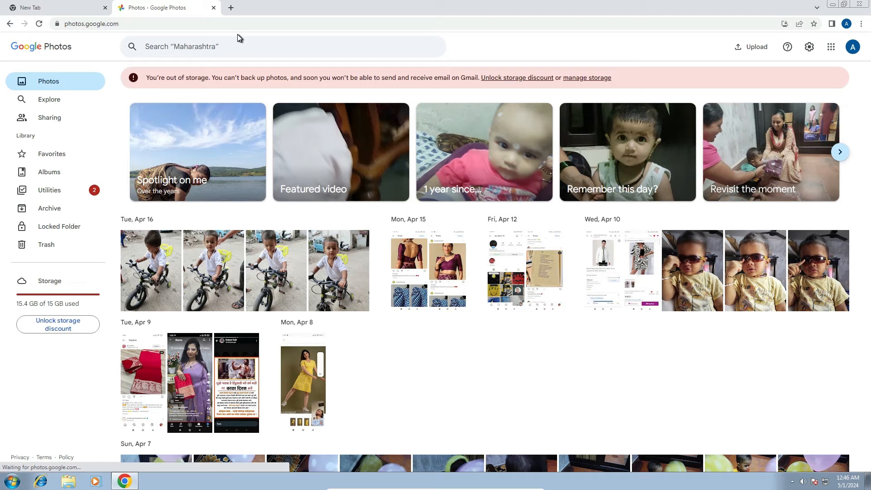
mouse_move(233, 44)
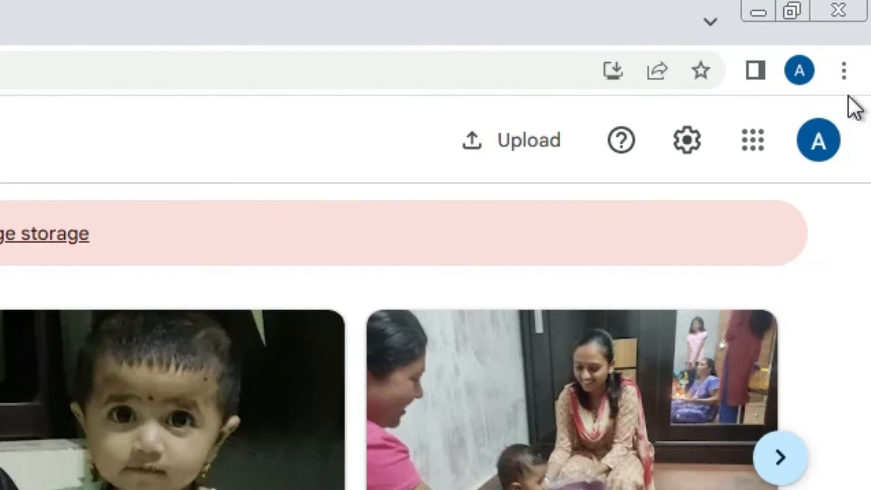
mouse_move(843, 70)
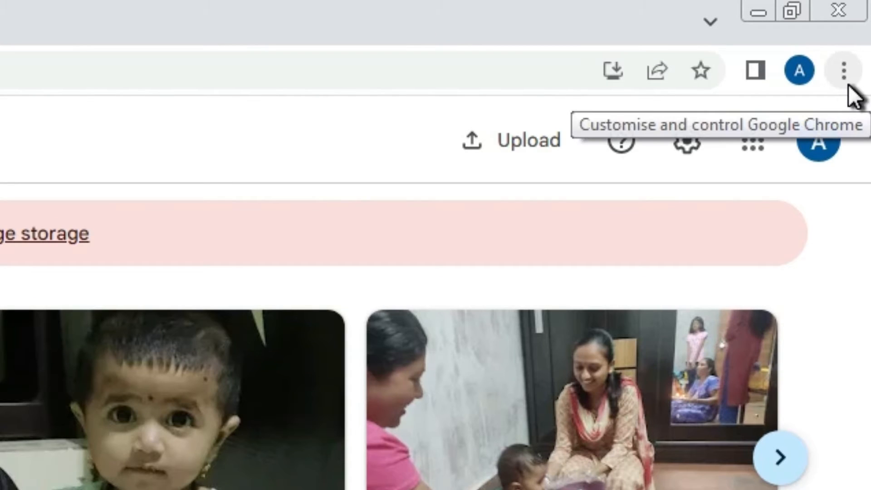
Step: Install Google Photos as a desktop app via Chrome's Install Google Photos option
click(844, 71)
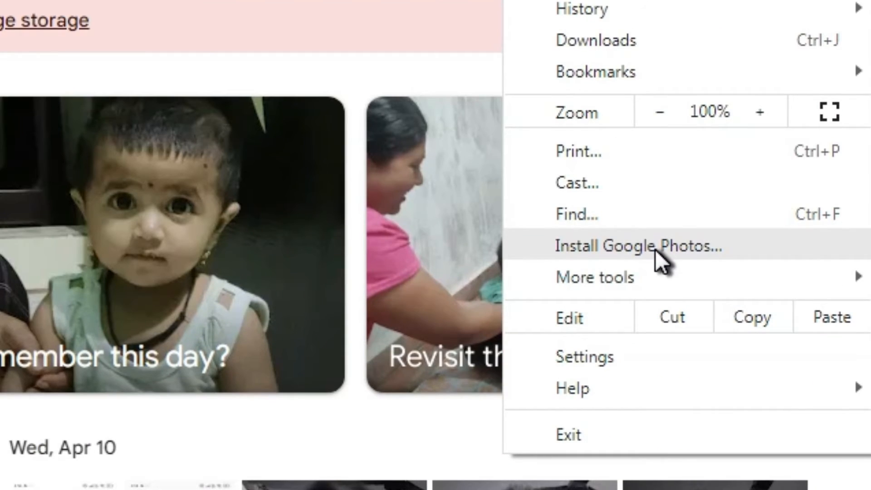
click(638, 246)
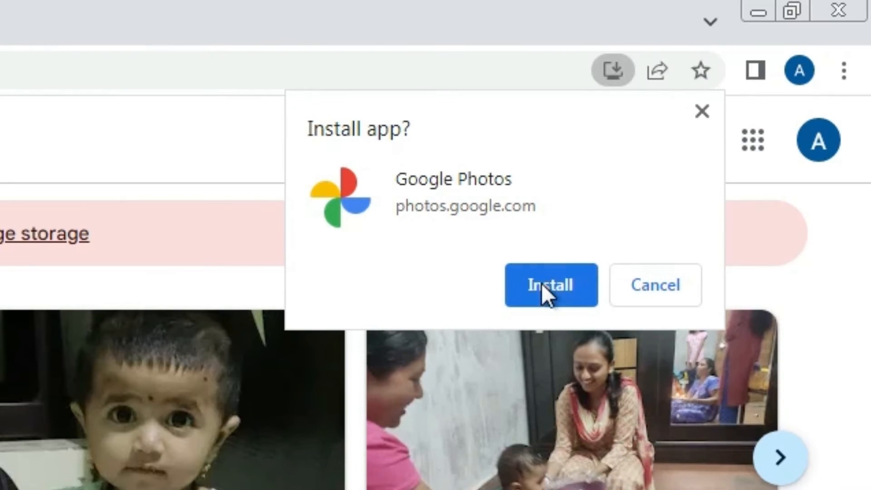
click(551, 285)
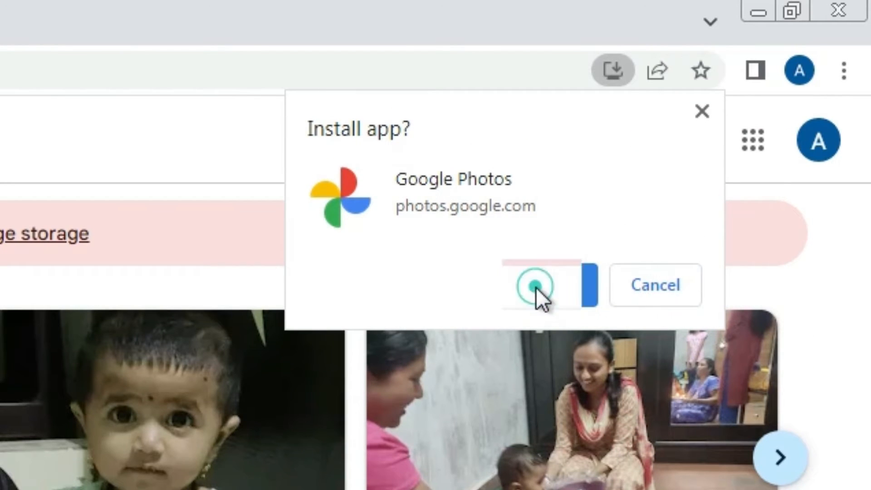
click(535, 285)
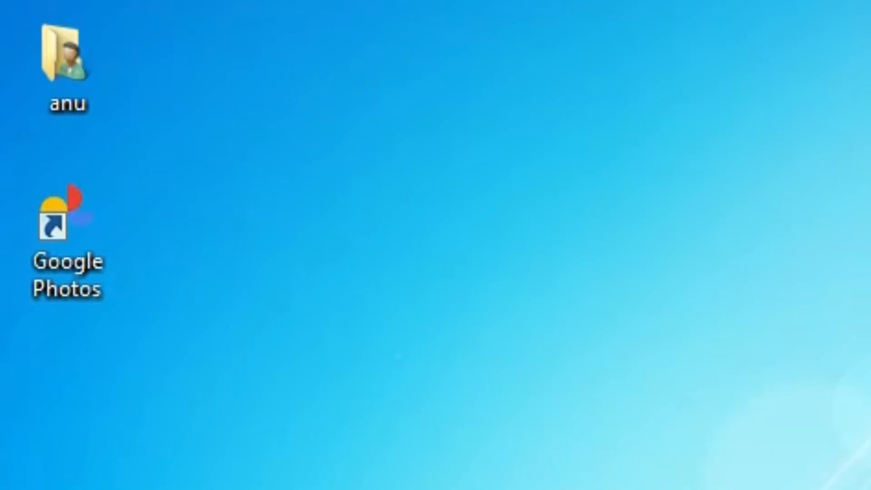
Step: Start Google Photos in its own app window from the new desktop shortcut
click(20, 474)
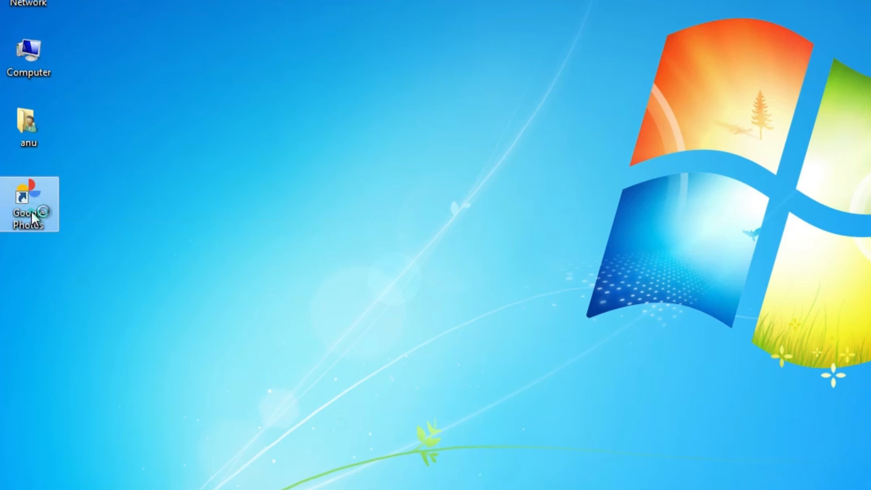
double_click(28, 204)
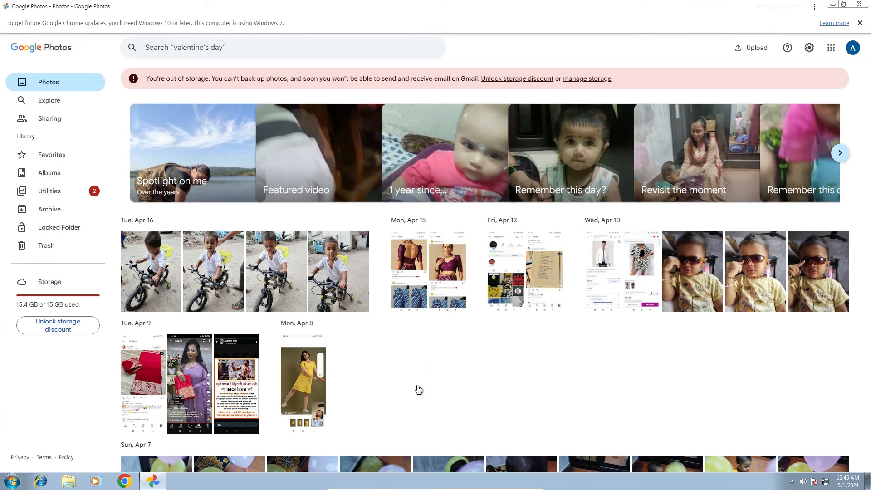